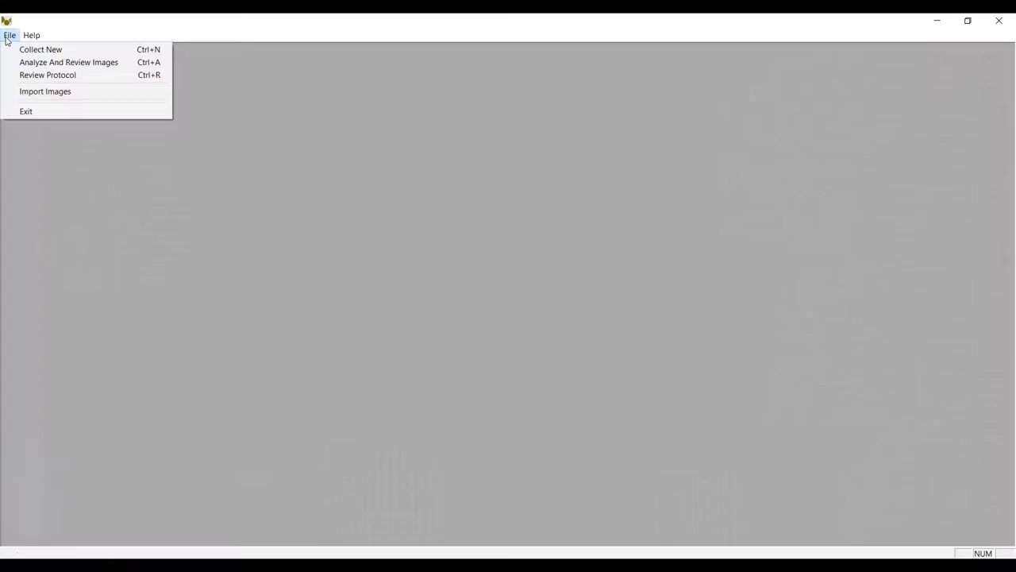
{"action": "mouse_move", "coordinate": [41, 49]}
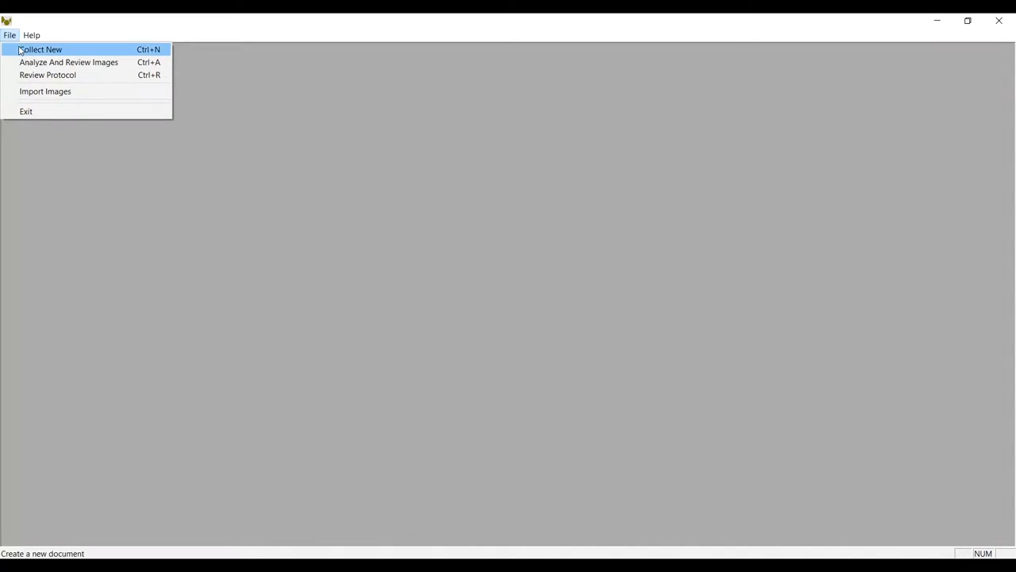
- Start a new collection and accept Test001 from the demo template
{"action": "left_click", "coordinate": [41, 49]}
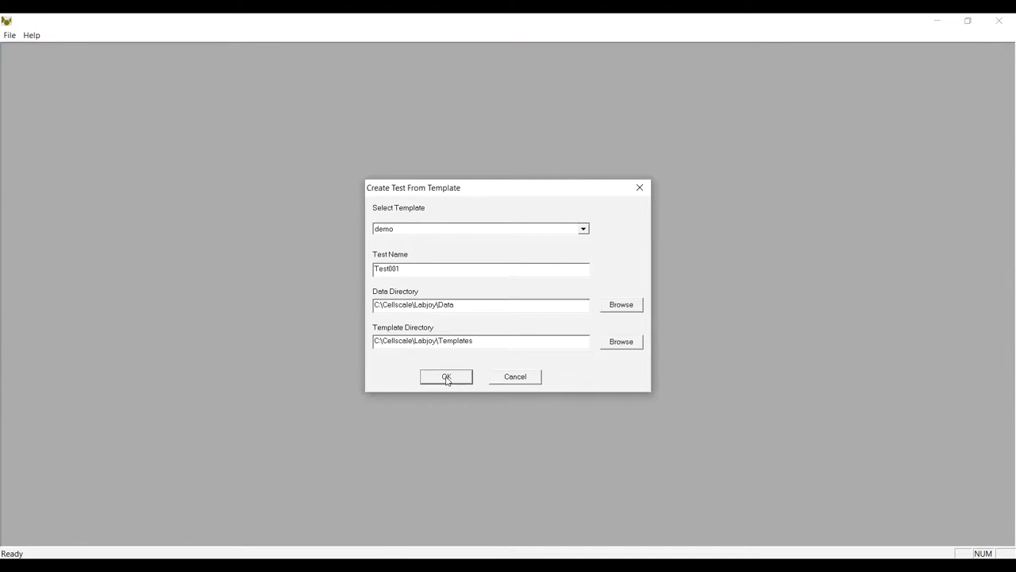
{"action": "left_click", "coordinate": [447, 376]}
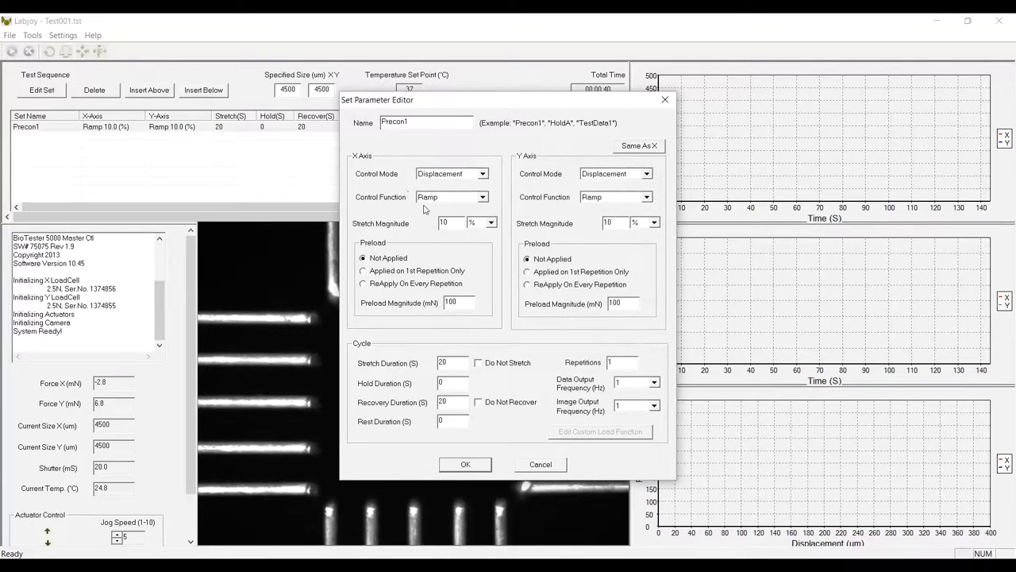
- Set X stretch magnitude to 15 and reapply preload on every repetition for both axes
{"action": "triple_click", "coordinate": [451, 222]}
{"action": "type", "text": "15"}
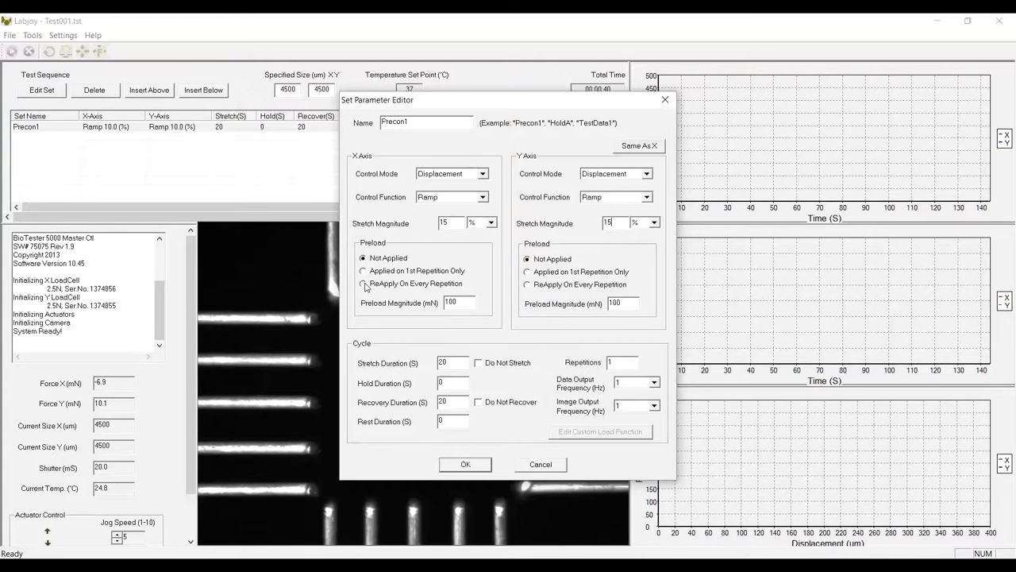
{"action": "left_click", "coordinate": [363, 283]}
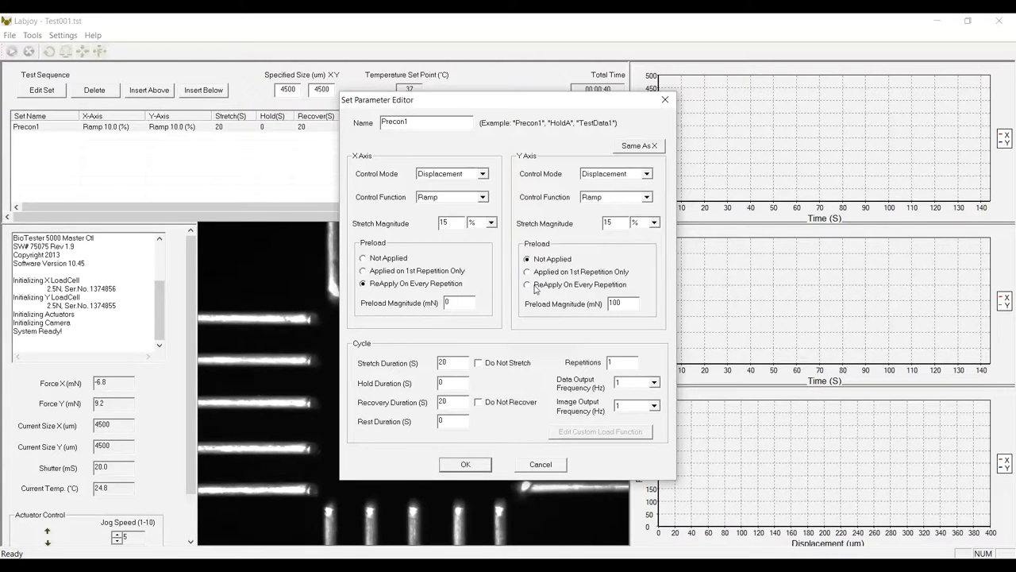
{"action": "left_click", "coordinate": [527, 284]}
{"action": "type", "text": "1"}
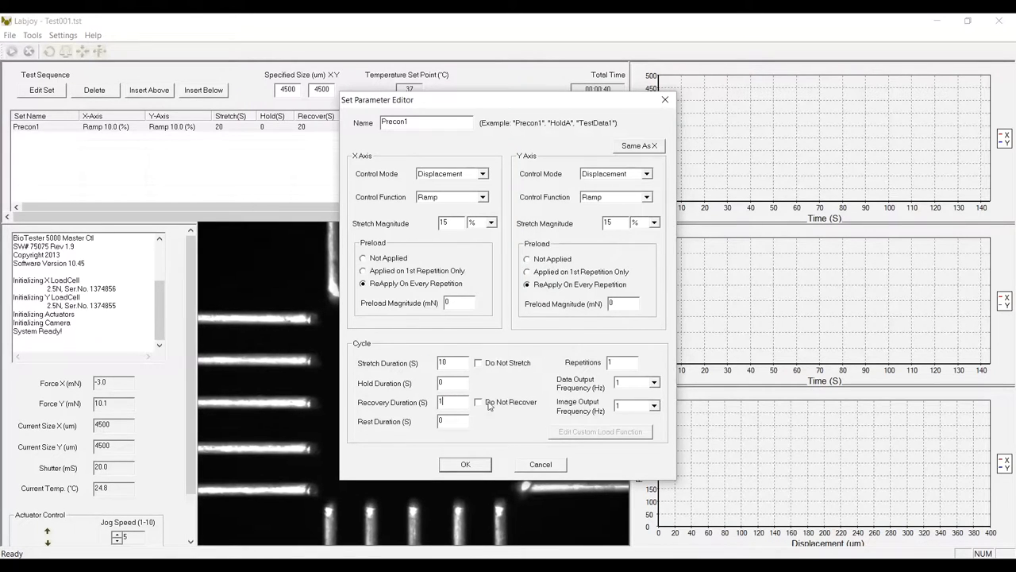
- Set data and image output rates to 5 Hz and confirm the Precon1 parameters
{"action": "left_click", "coordinate": [654, 407]}
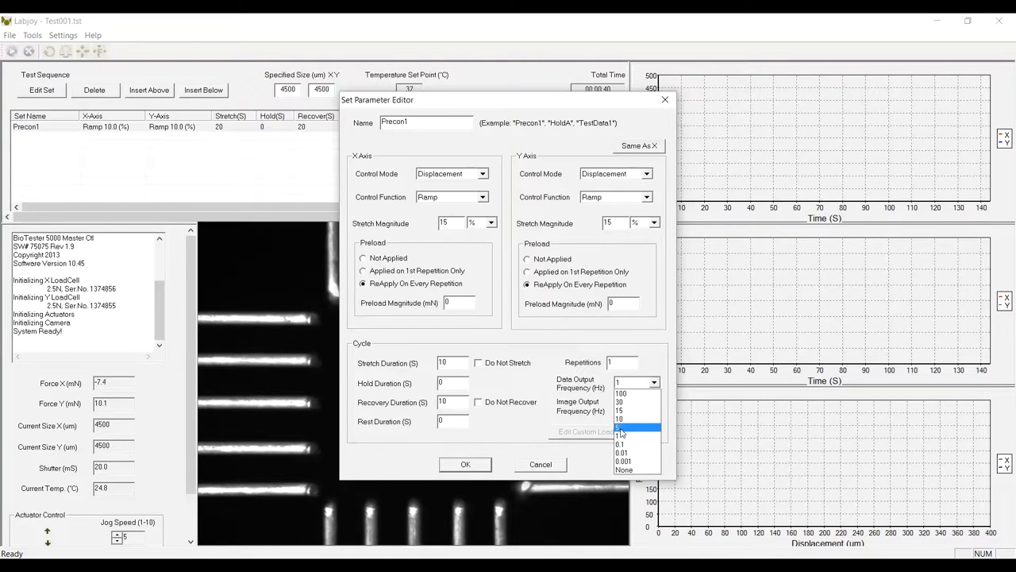
{"action": "left_click", "coordinate": [620, 425]}
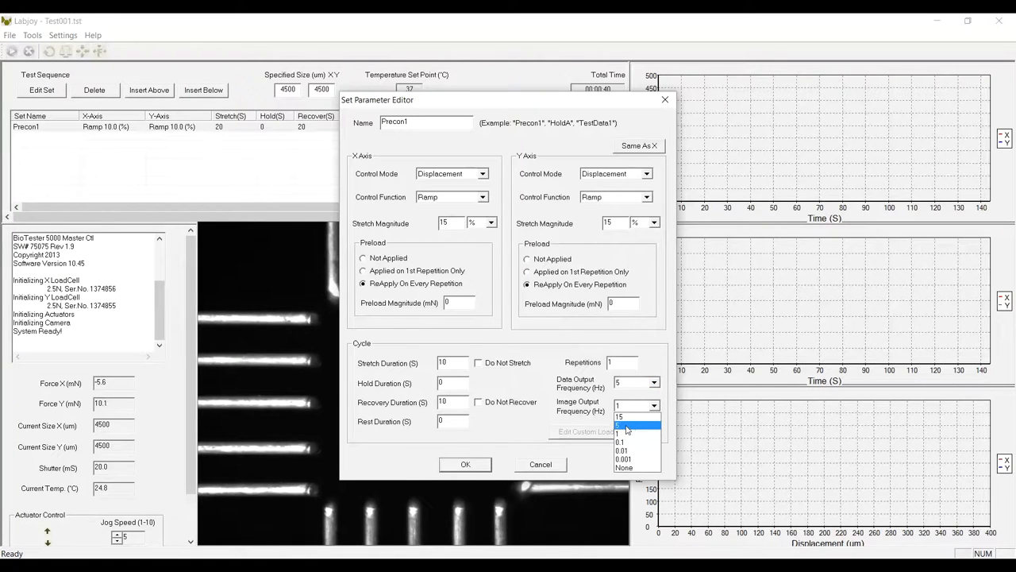
{"action": "left_click", "coordinate": [620, 416]}
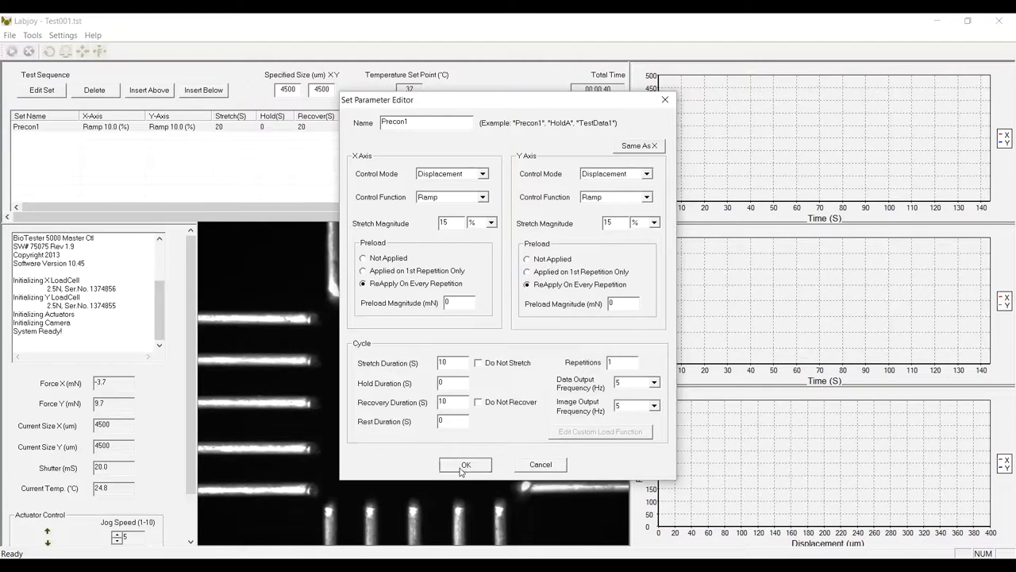
{"action": "left_click", "coordinate": [465, 464]}
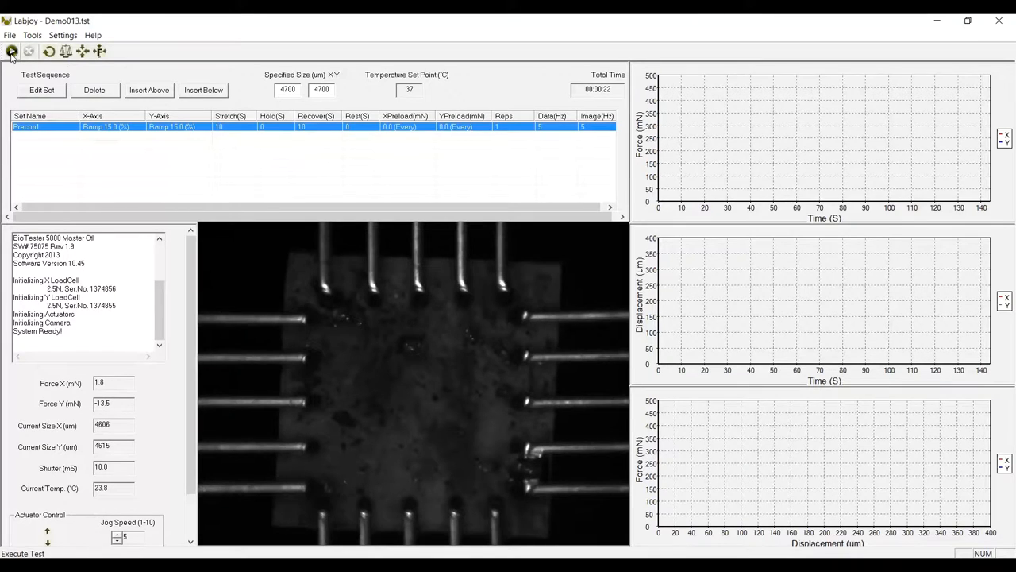
- Execute the test sequence and let Precon1 run until it finishes
{"action": "left_click", "coordinate": [13, 51]}
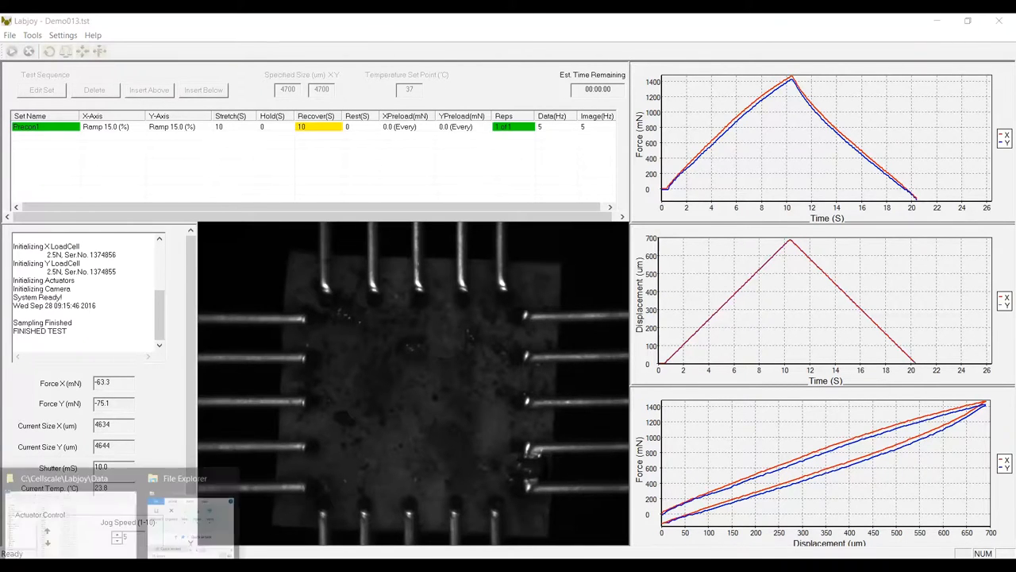
- Bring up the Data folder to reach Demo013Data.csv for Excel
{"action": "left_click", "coordinate": [184, 478]}
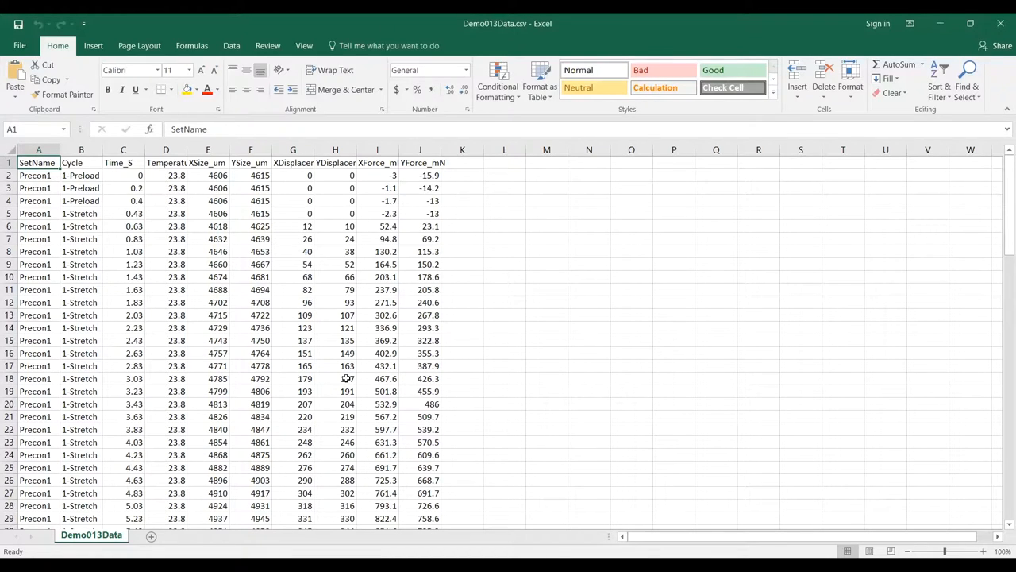
{"action": "mouse_move", "coordinate": [367, 240]}
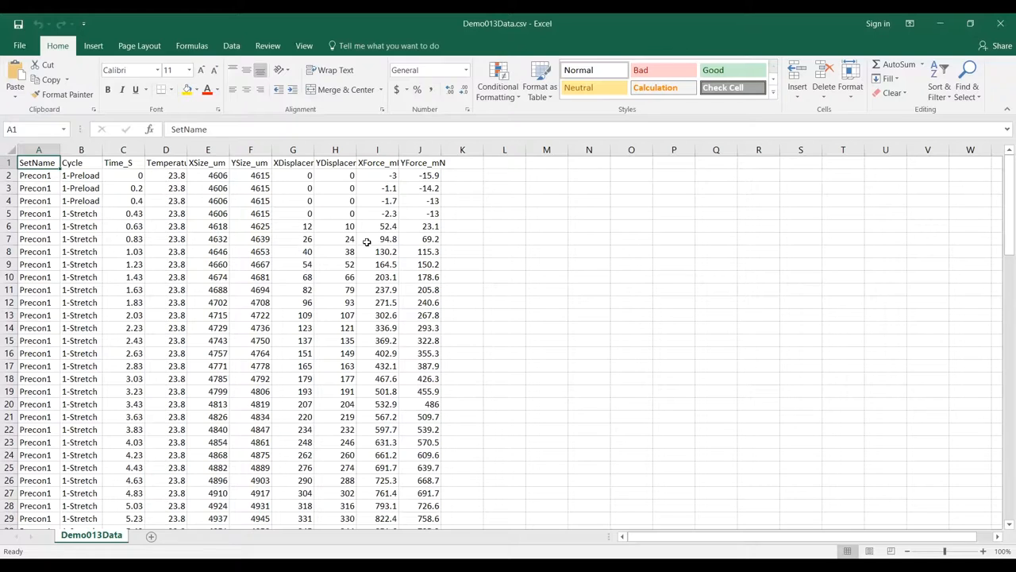
{"action": "mouse_move", "coordinate": [372, 244]}
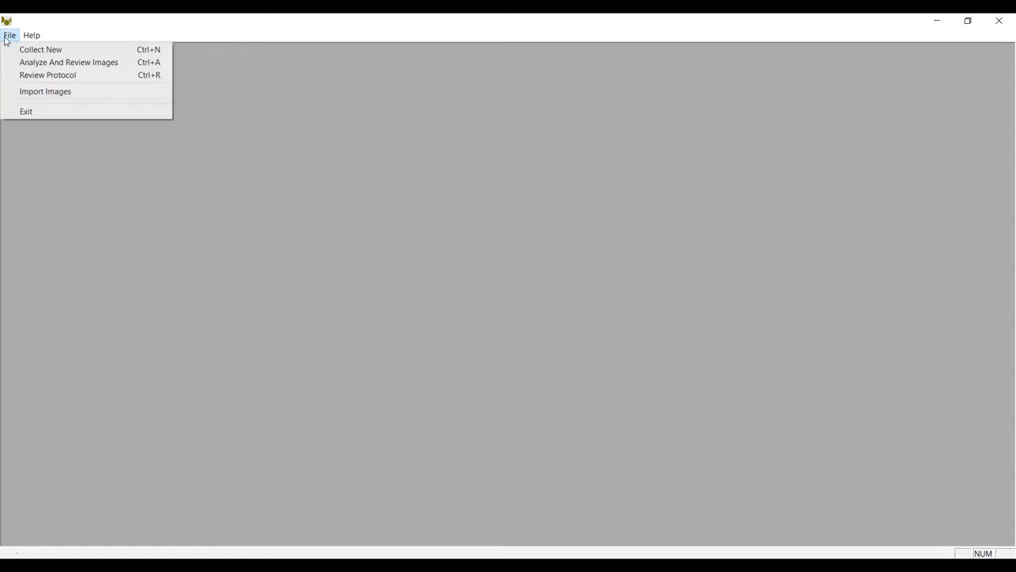
- Load the saved Demo013 test for image analysis
{"action": "left_click", "coordinate": [44, 90]}
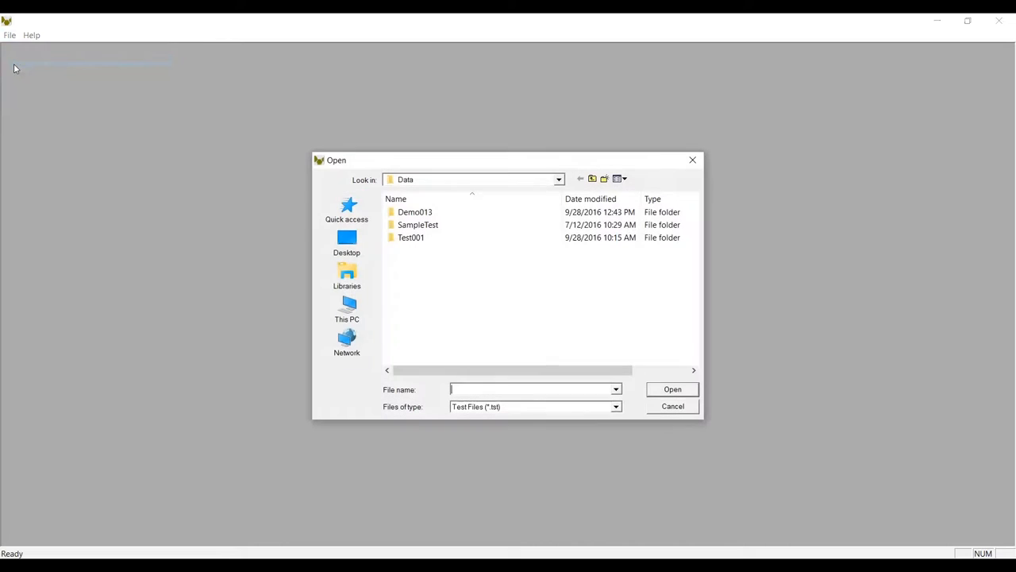
{"action": "double_click", "coordinate": [414, 213]}
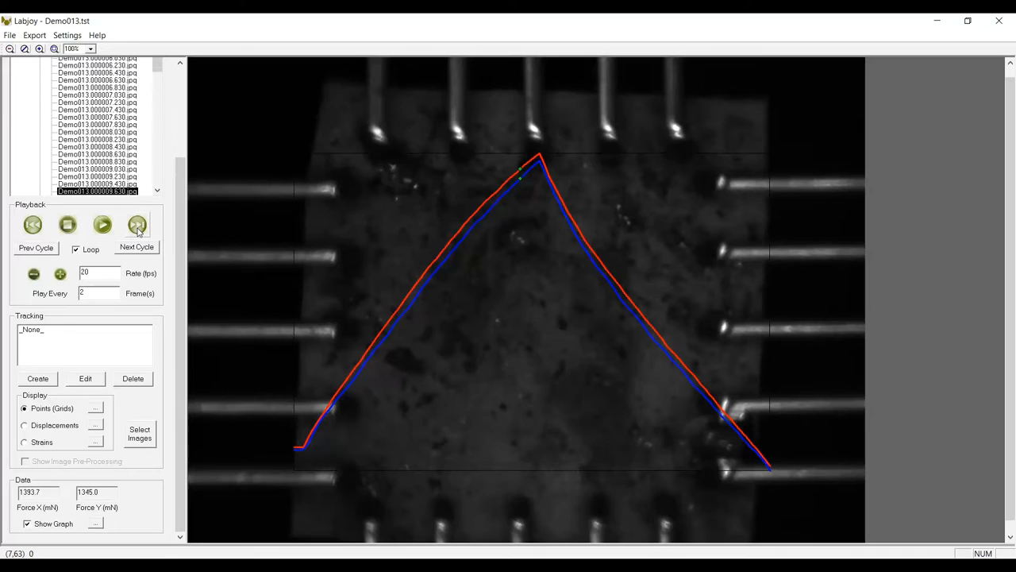
- Step through the first recorded specimen images and reach the Export options
{"action": "left_click", "coordinate": [137, 225]}
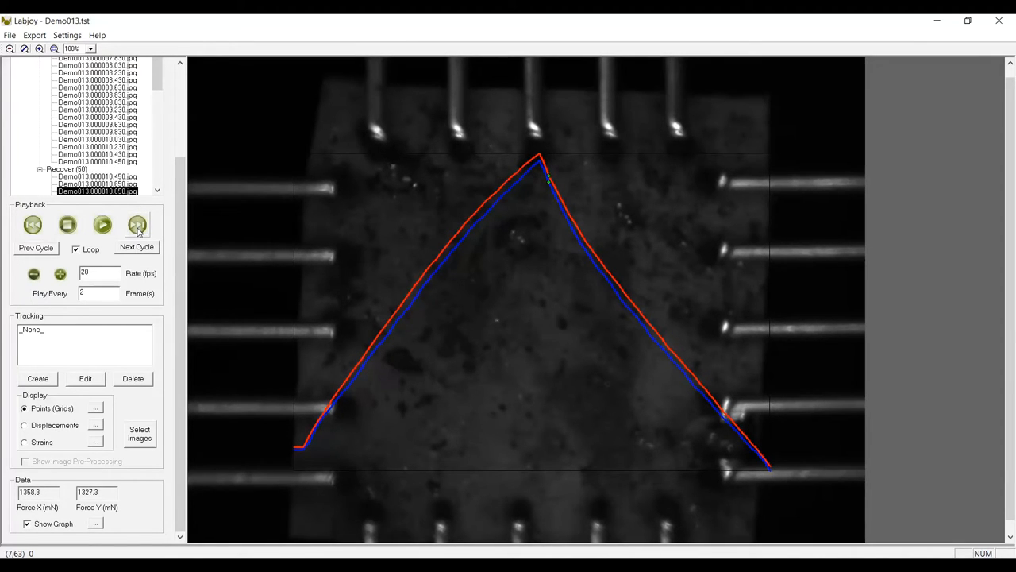
{"action": "left_click", "coordinate": [136, 225]}
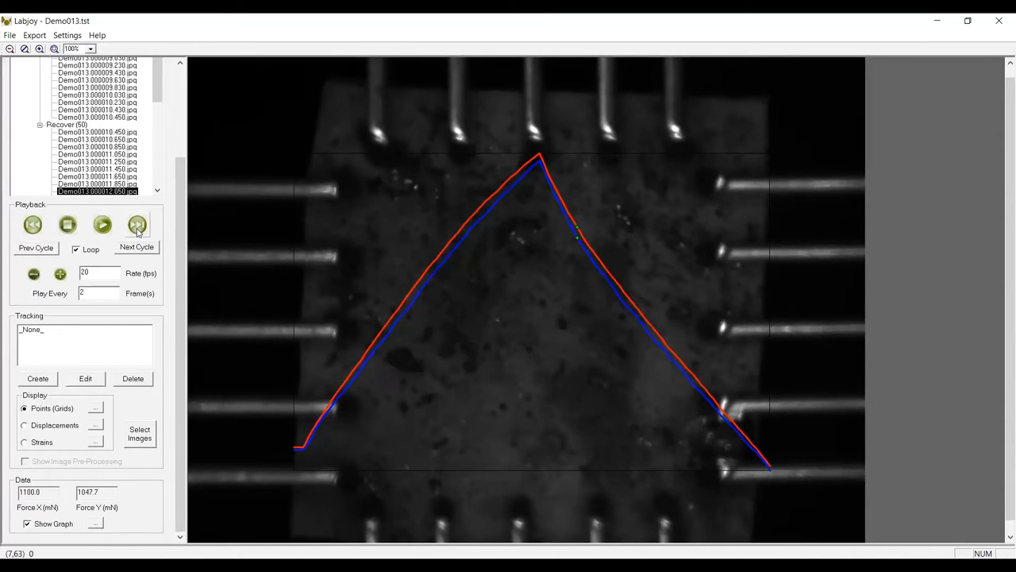
{"action": "left_click", "coordinate": [137, 226]}
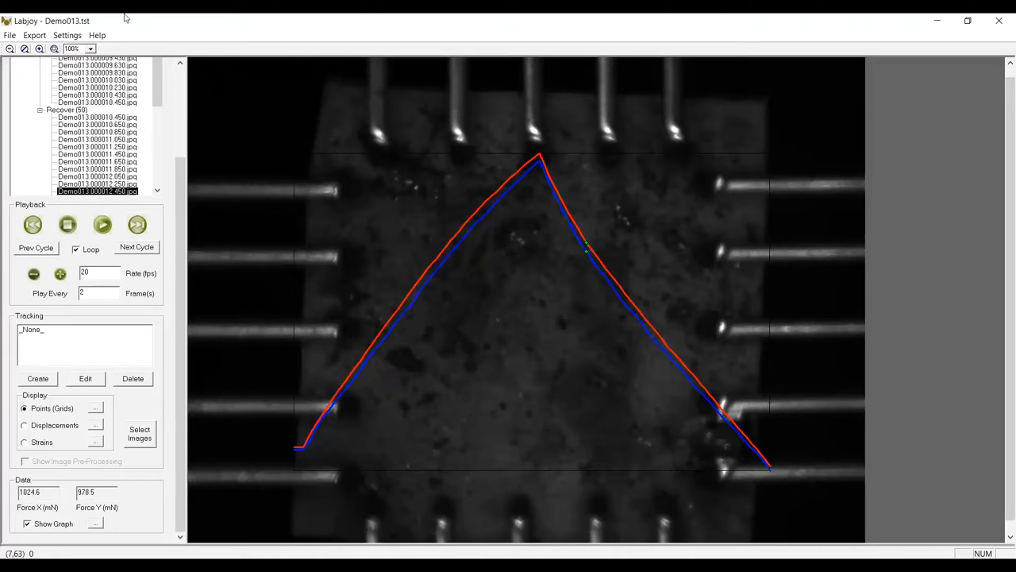
{"action": "left_click", "coordinate": [35, 35]}
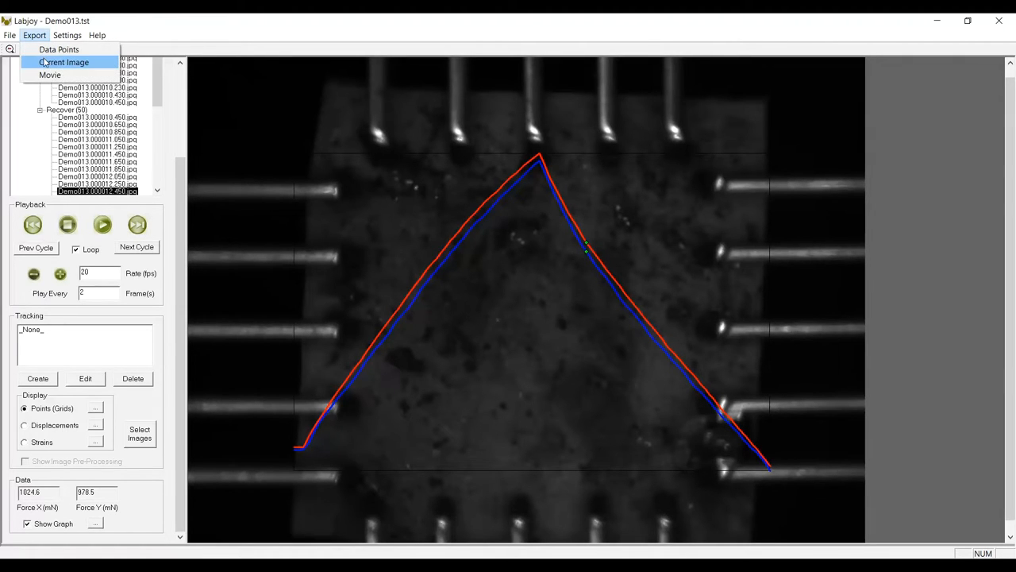
{"action": "mouse_move", "coordinate": [51, 75]}
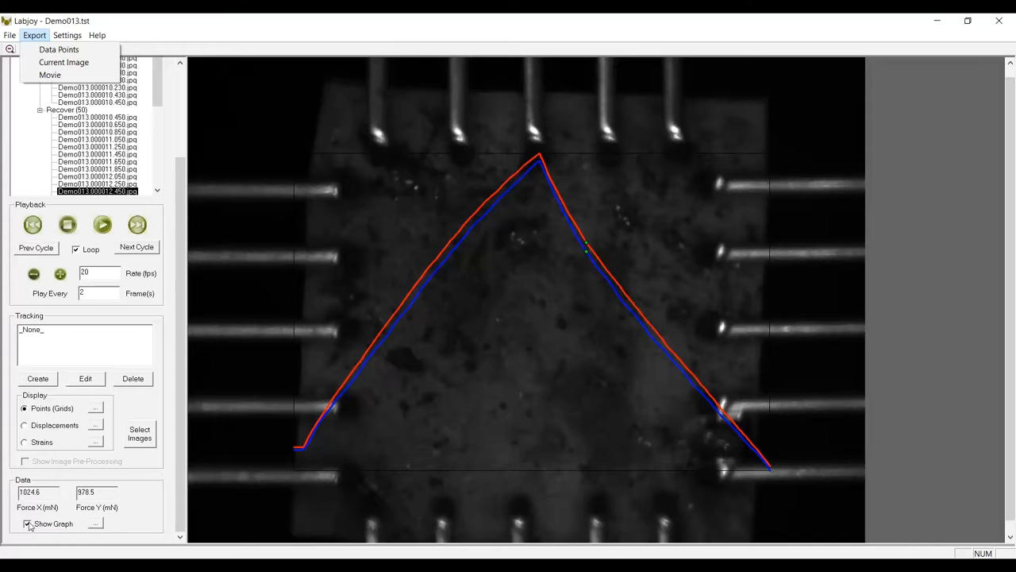
{"action": "mouse_move", "coordinate": [82, 96]}
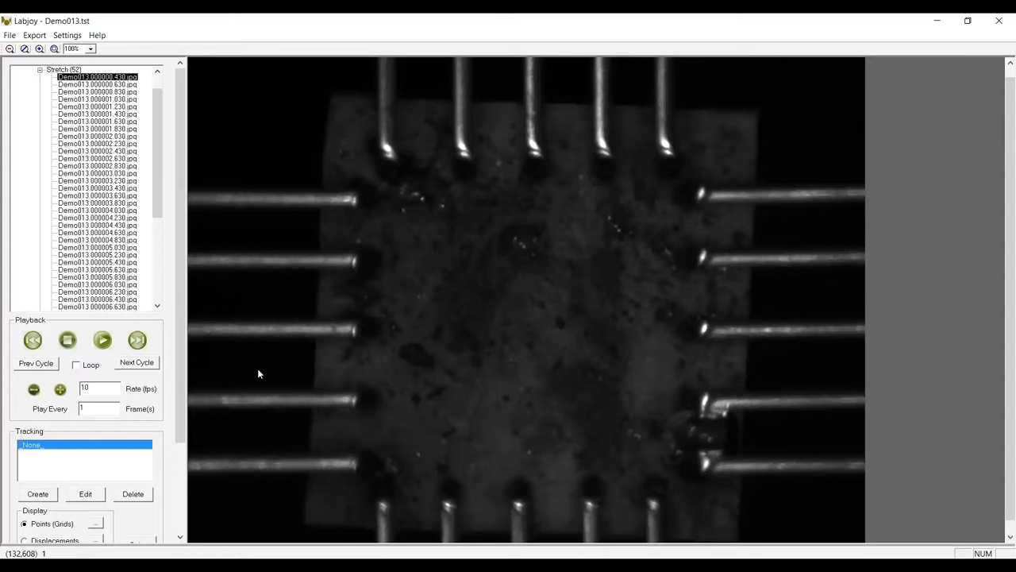
{"action": "mouse_move", "coordinate": [247, 382]}
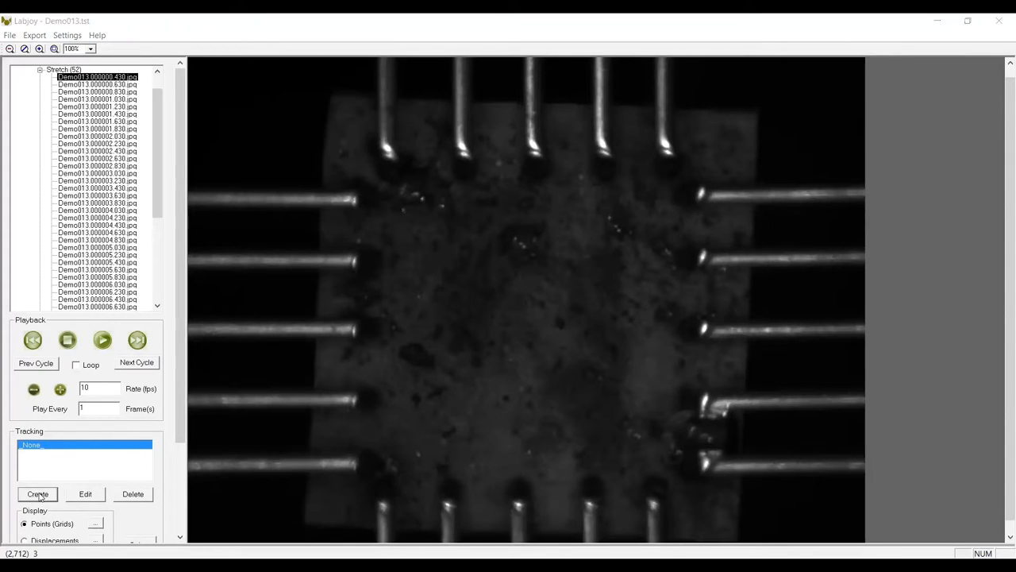
- Name a new tracking T1 and mark a rectangle over the specimen centre
{"action": "left_click", "coordinate": [38, 493]}
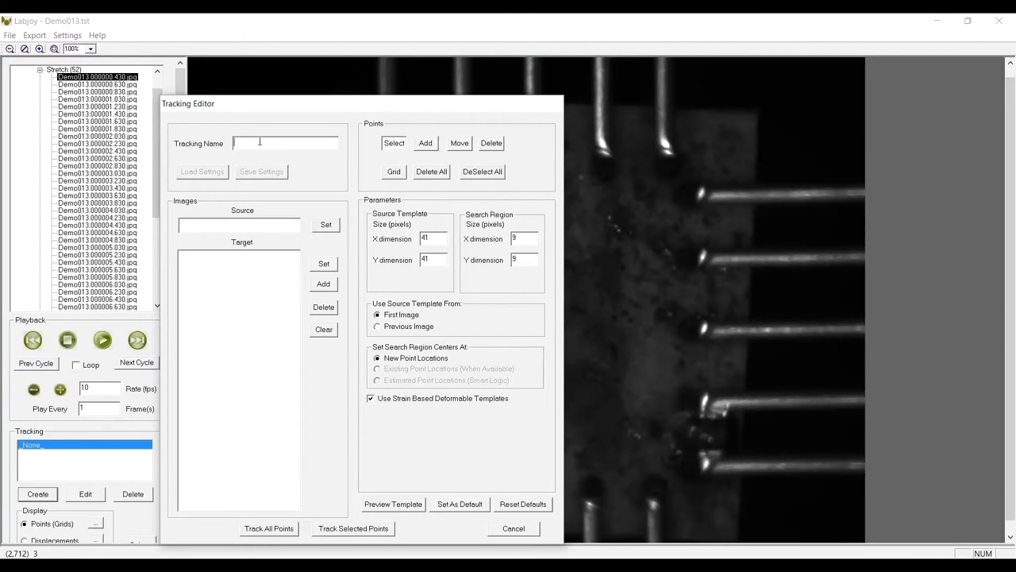
{"action": "type", "text": "T1"}
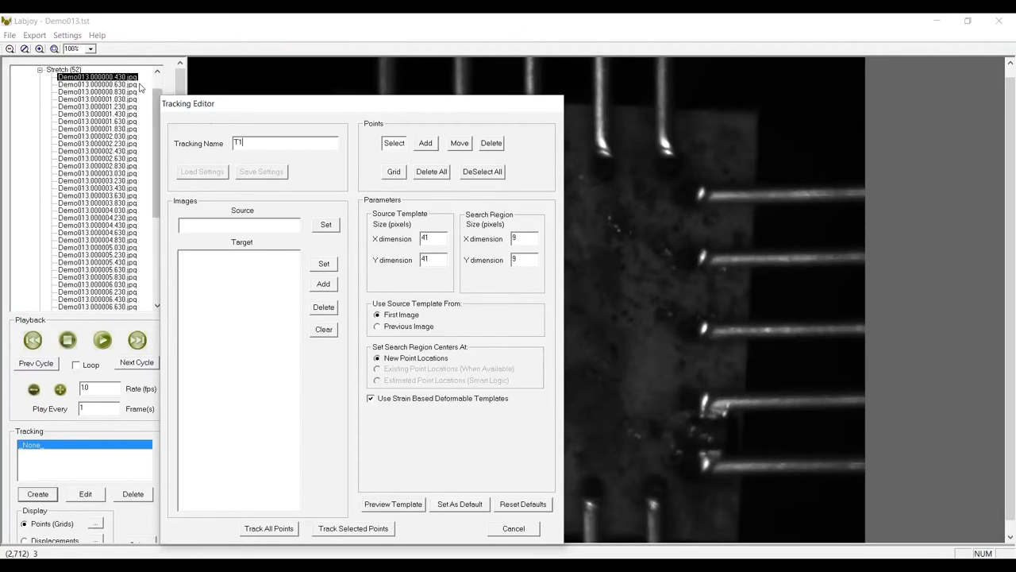
{"action": "left_click", "coordinate": [324, 224]}
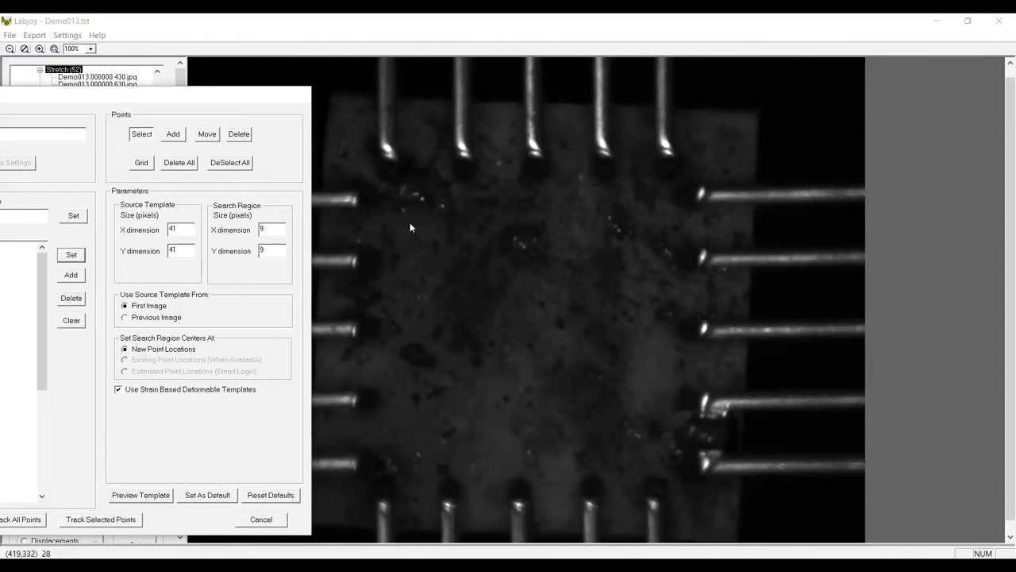
{"action": "left_click_drag", "start_coordinate": [413, 229], "coordinate": [632, 425]}
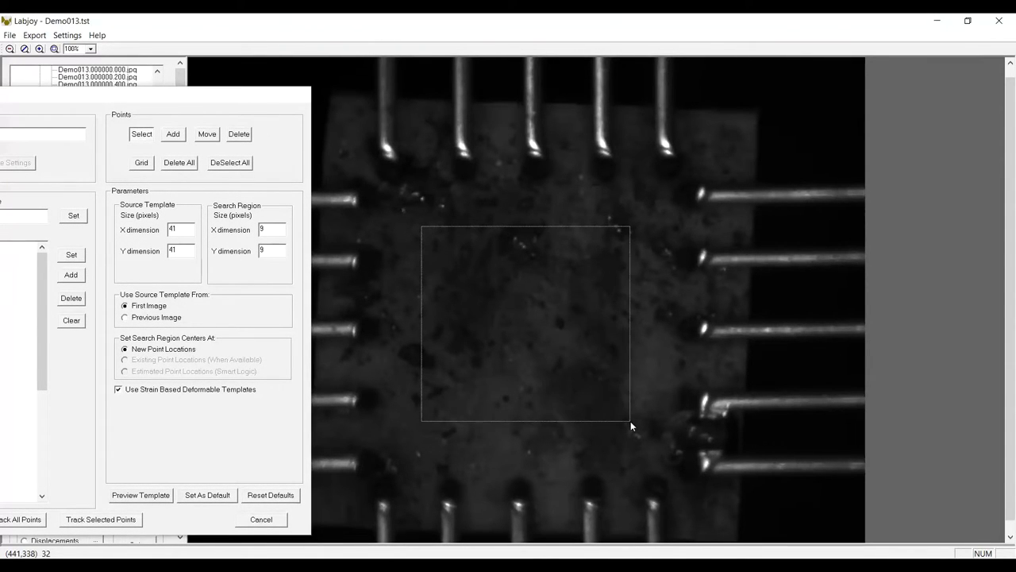
- Fill the marked region with a 5 by 5 grid of tracking points
{"action": "left_click", "coordinate": [142, 162]}
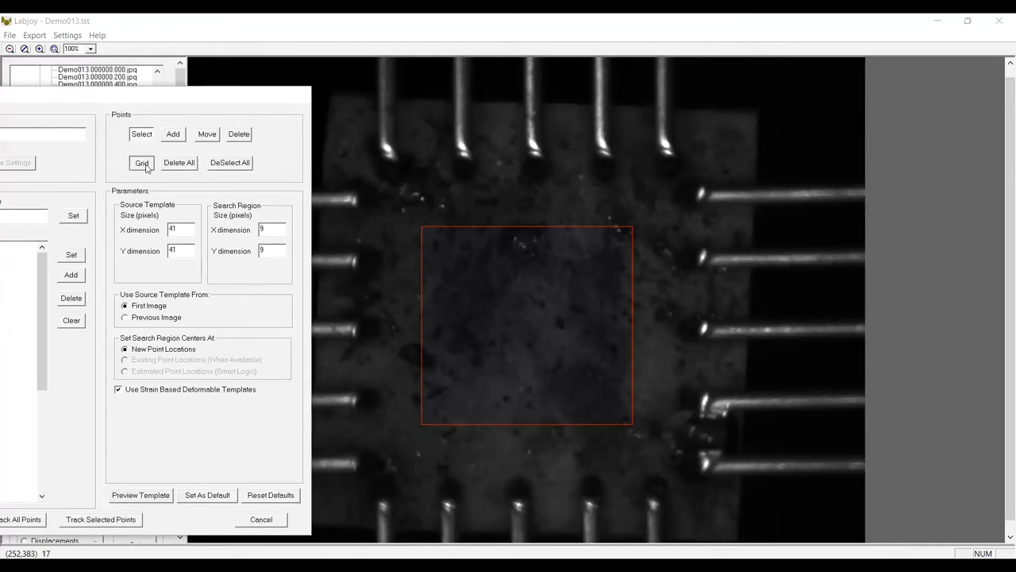
{"action": "left_click", "coordinate": [141, 162]}
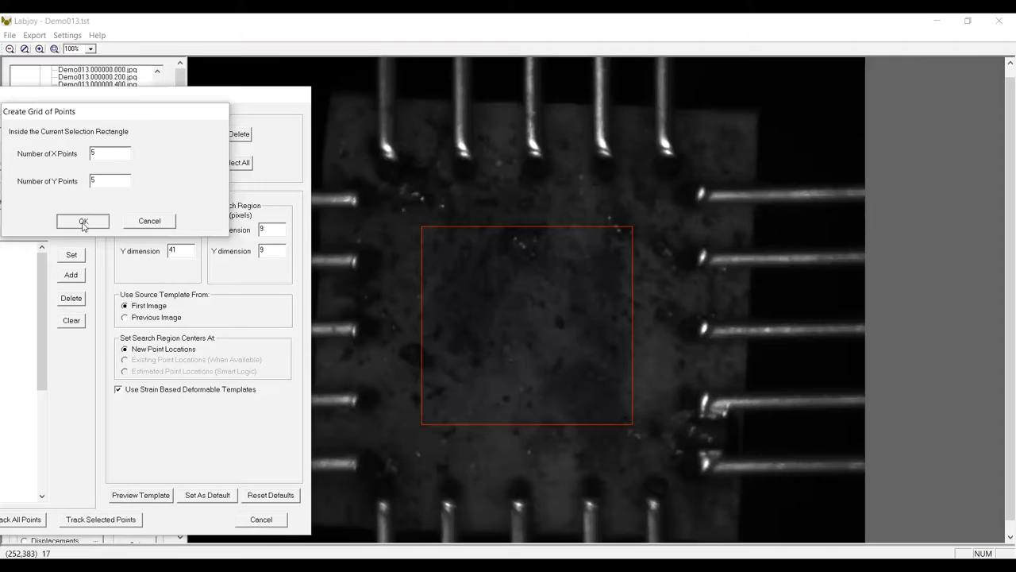
{"action": "left_click", "coordinate": [83, 221]}
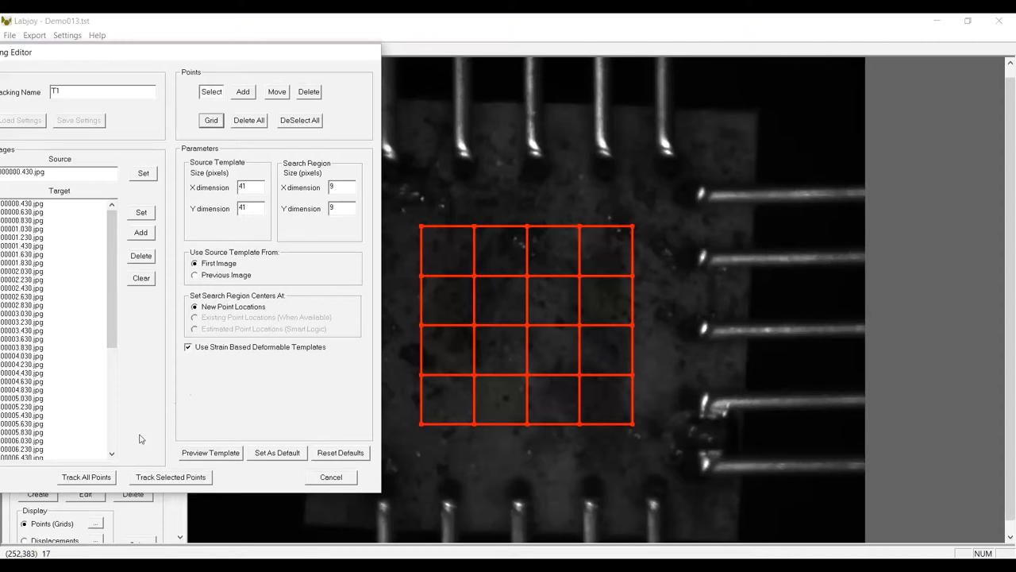
- Track all T1 points through the images and show displacements, then strain-coloured cells
{"action": "left_click", "coordinate": [86, 476]}
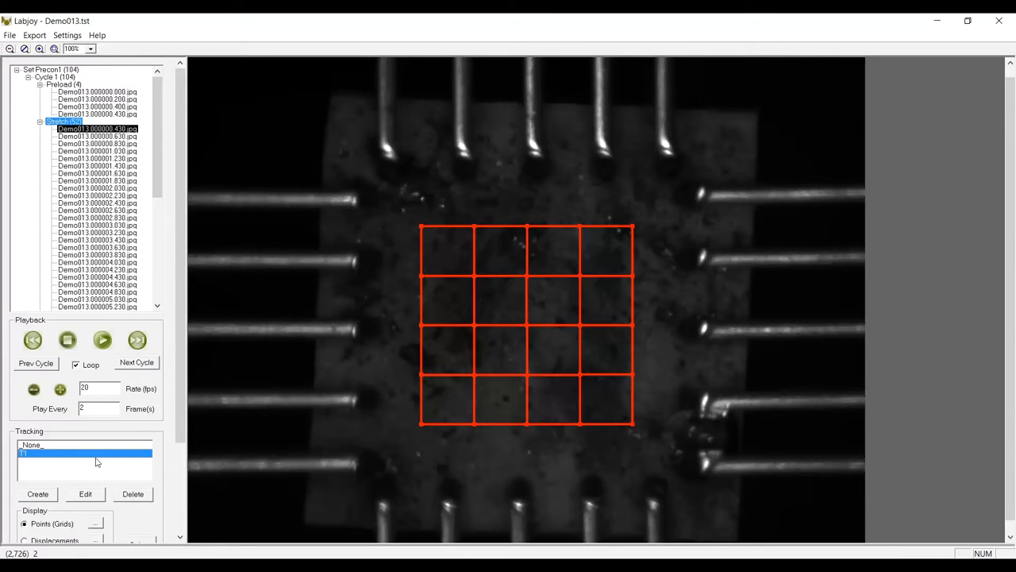
{"action": "left_click", "coordinate": [102, 340]}
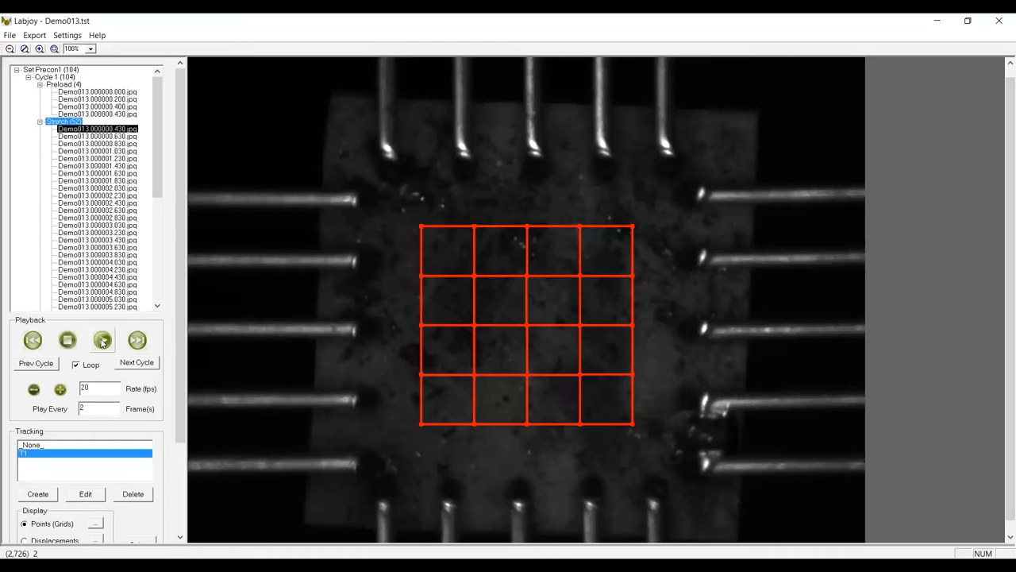
{"action": "left_click", "coordinate": [102, 340]}
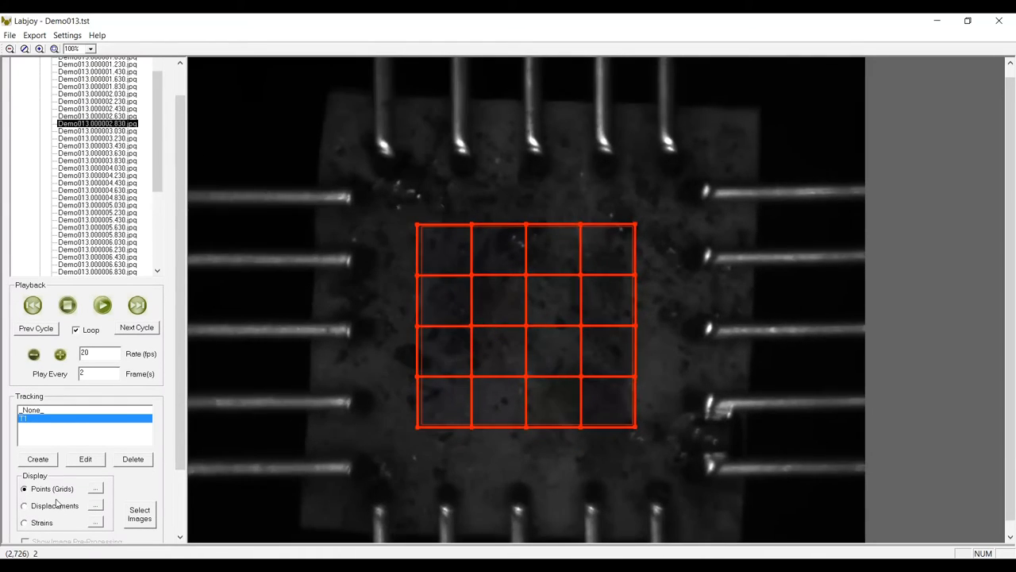
{"action": "left_click", "coordinate": [24, 505]}
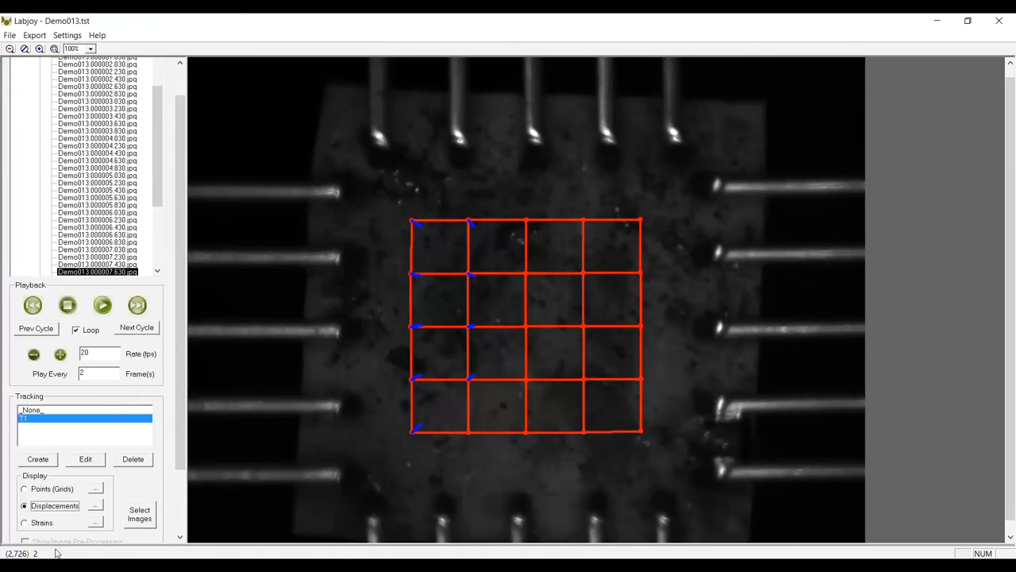
{"action": "left_click", "coordinate": [24, 521]}
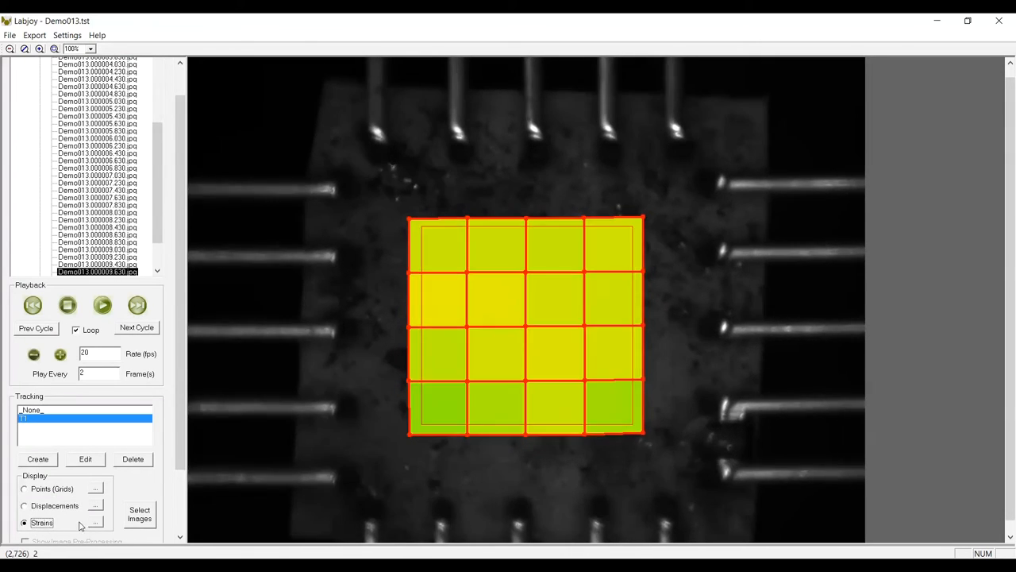
- Display the Ex strain component with percentage text labels in each grid cell
{"action": "left_click", "coordinate": [95, 522]}
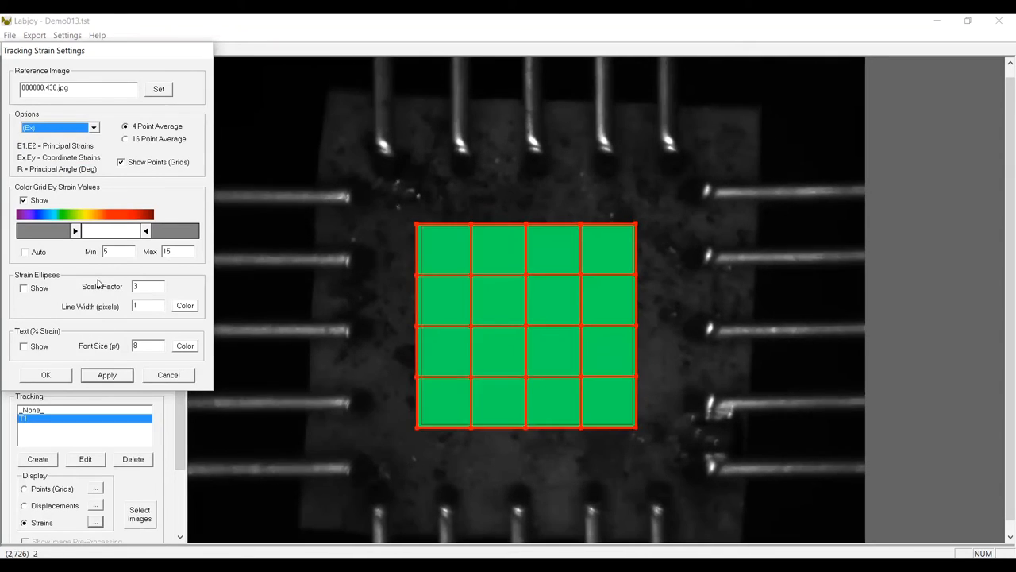
{"action": "left_click", "coordinate": [107, 375]}
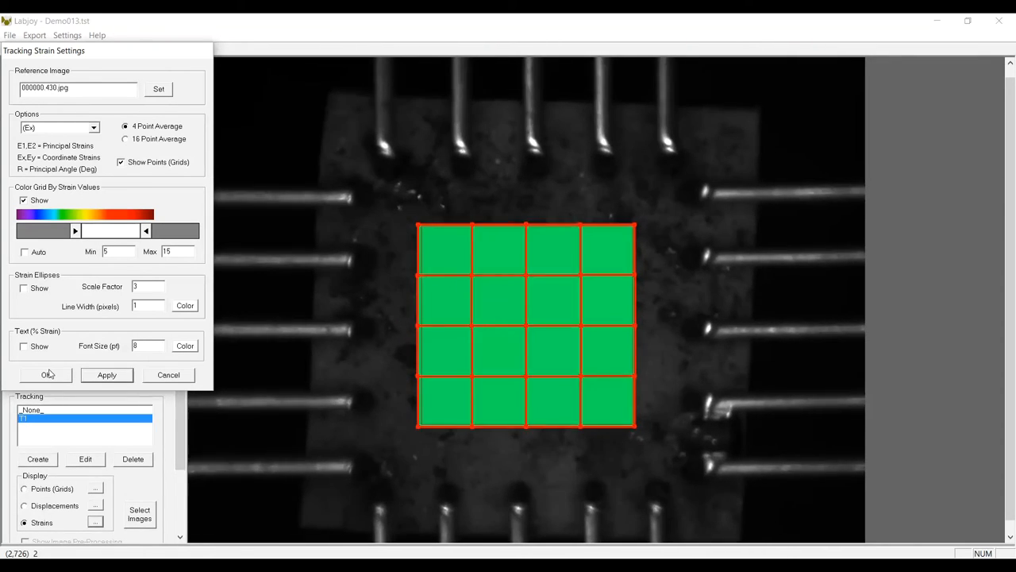
{"action": "left_click", "coordinate": [24, 346]}
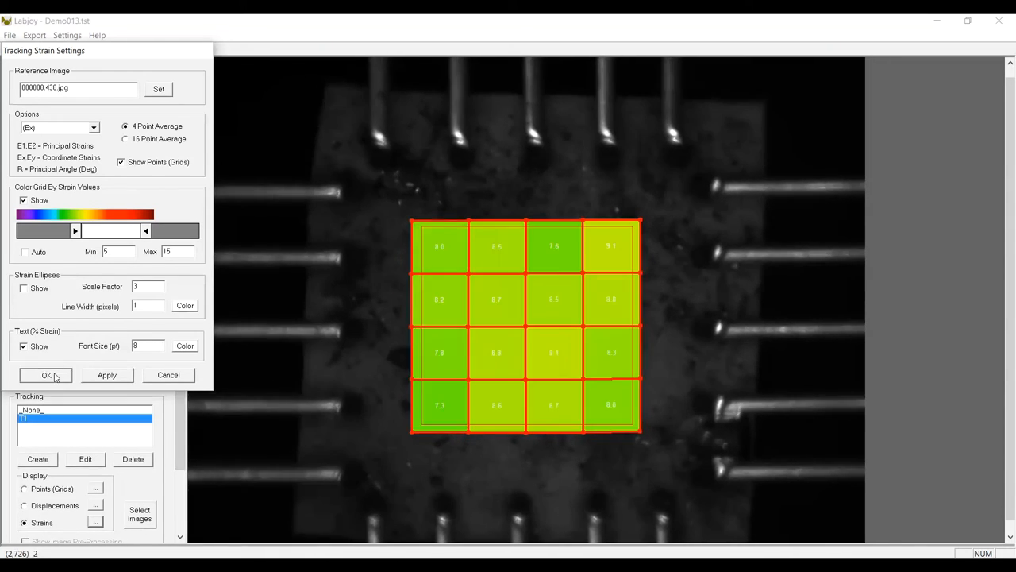
{"action": "left_click", "coordinate": [45, 375]}
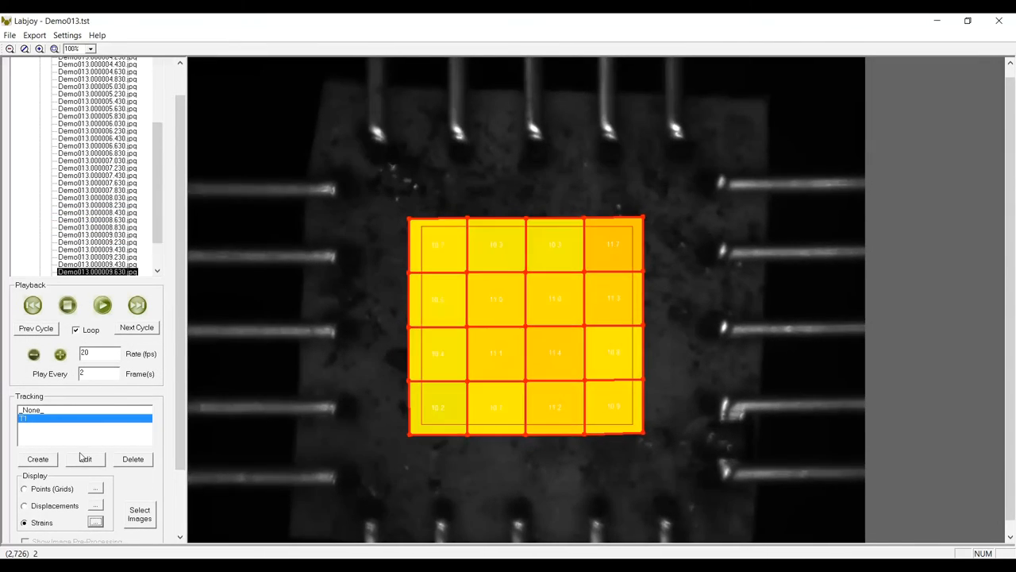